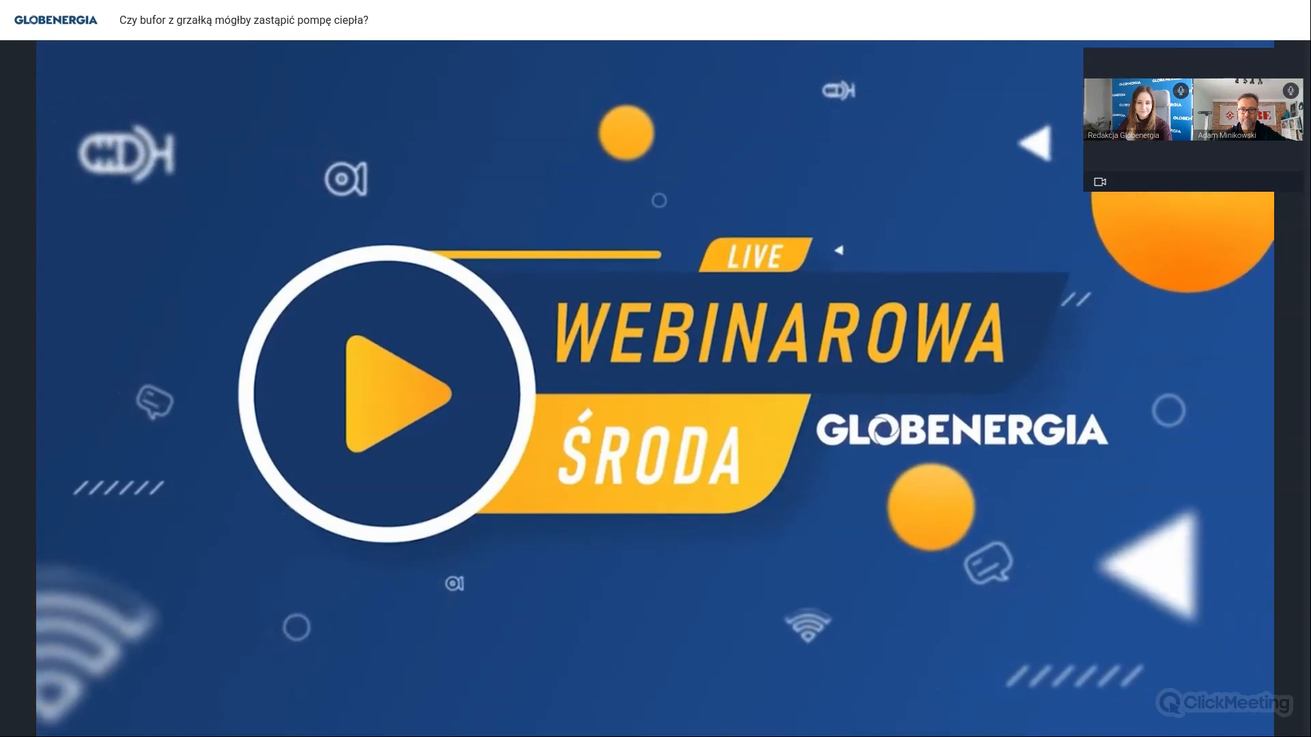
Step: Put the NIBE Energy Systems 'Hello' slide on the main webinar stage
left_click(388, 393)
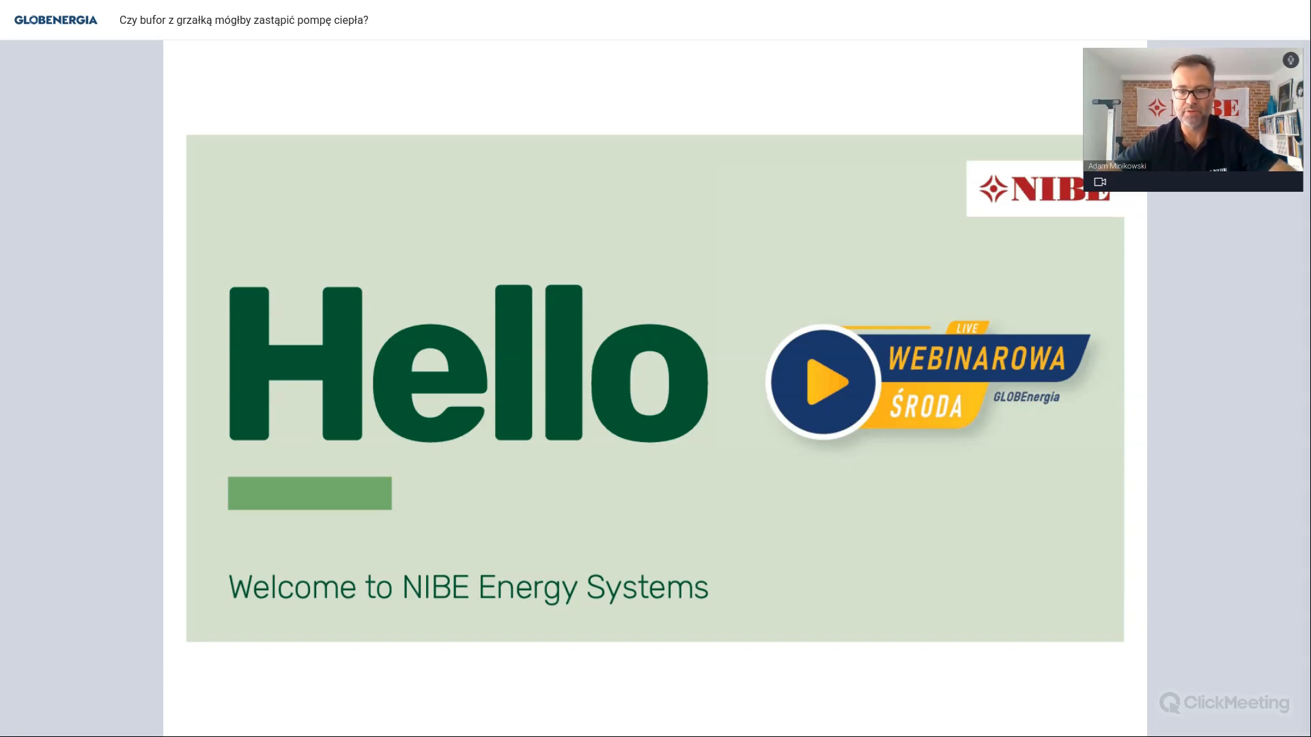
mouse_move(917, 271)
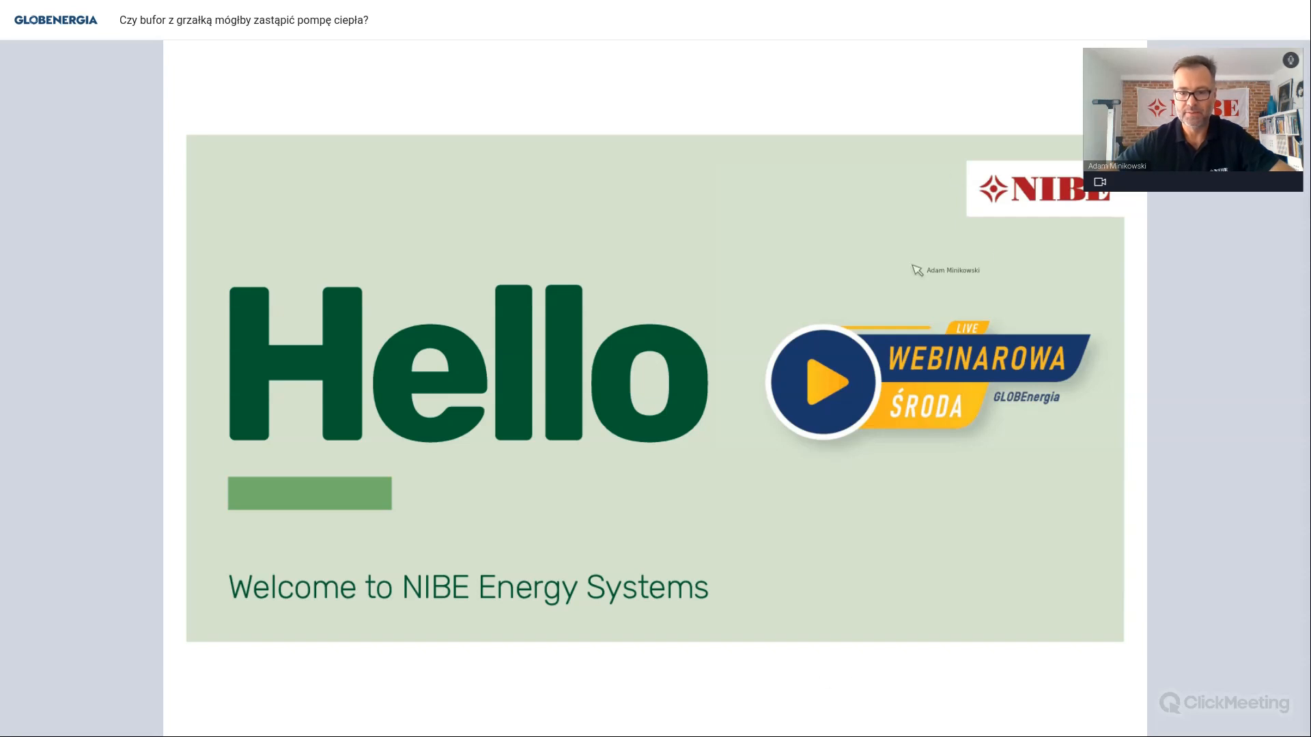